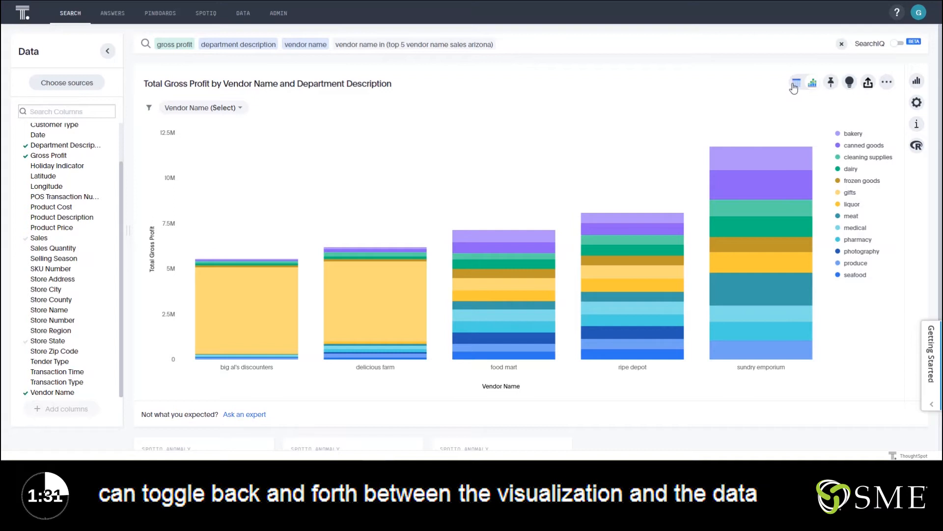
# - Switch the gross profit answer to its data table of department, vendor and total gross profit
pyautogui.click(795, 83)
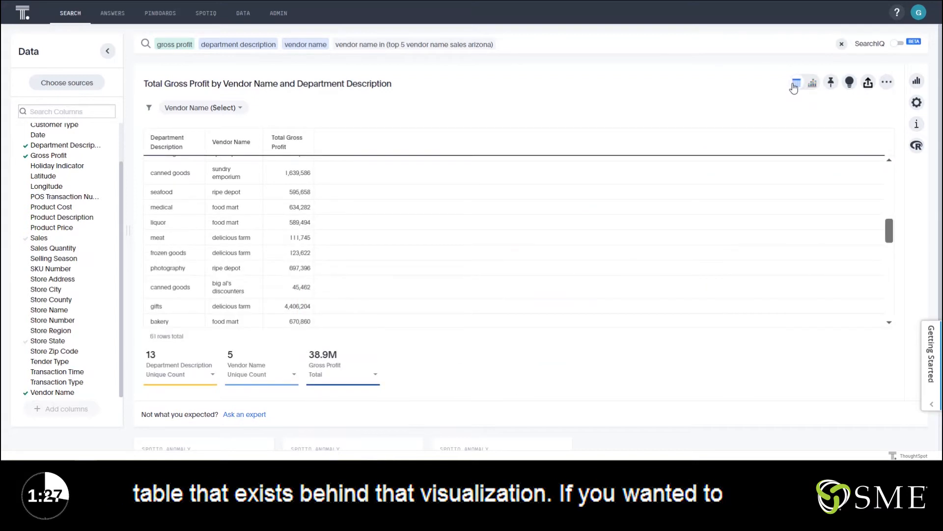
pyautogui.scroll(-3)
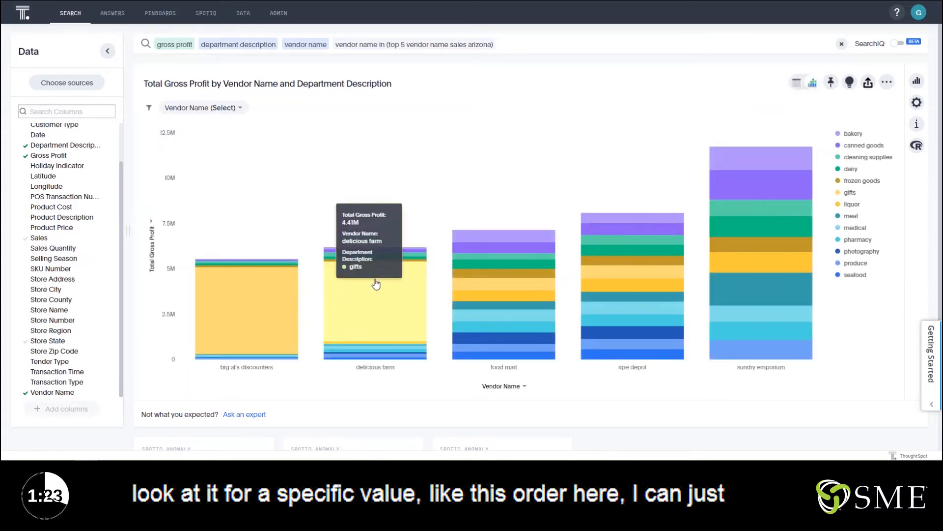
pyautogui.moveTo(377, 292)
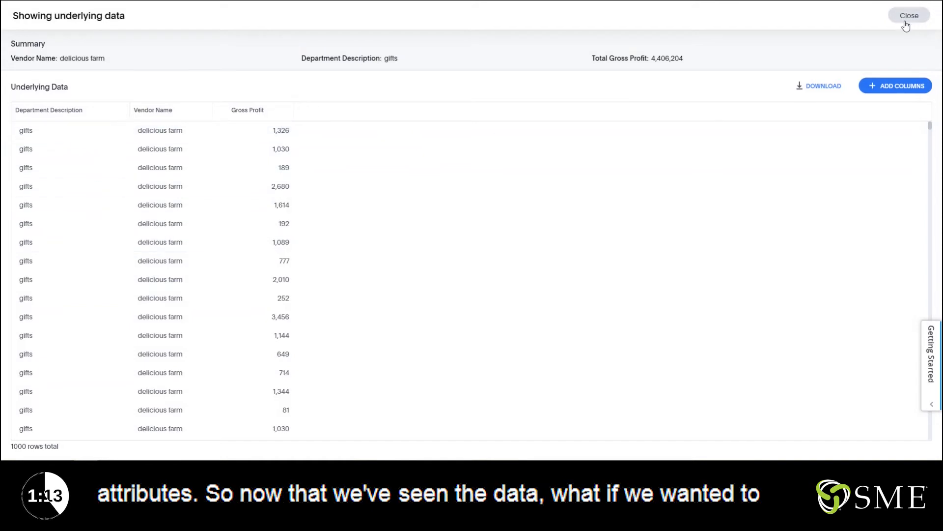
# - Close the underlying gifts rows for delicious farm, returning to the stacked bar chart
pyautogui.click(908, 14)
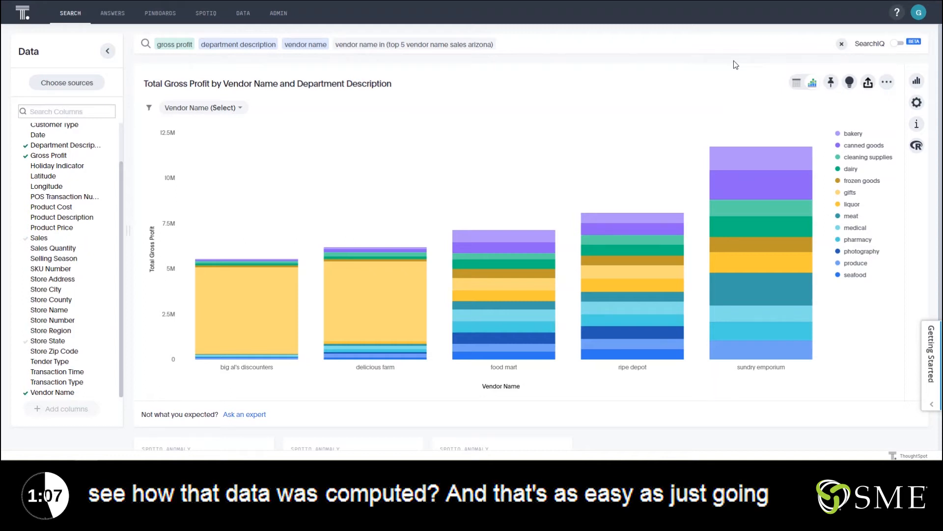
# - Show the query details for gross profit by department and vendor, then the query visualizer diagram
pyautogui.click(917, 123)
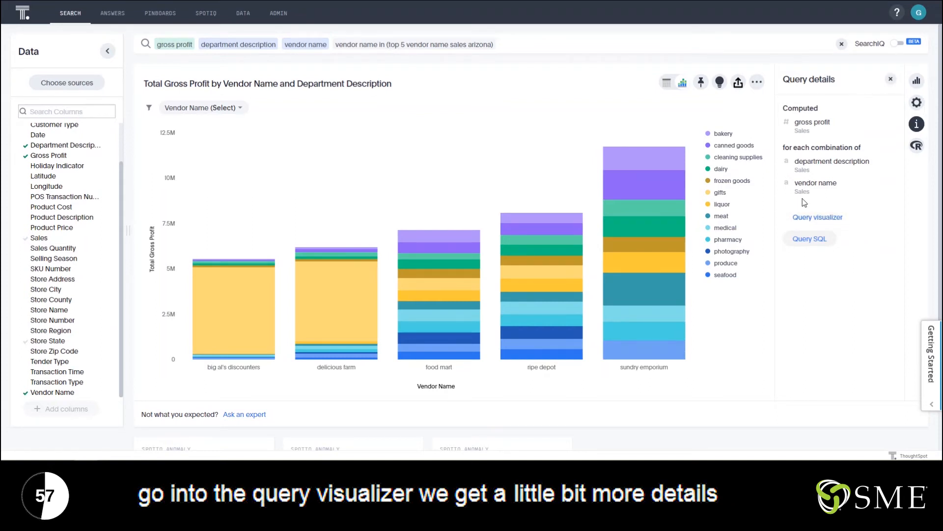
pyautogui.click(816, 217)
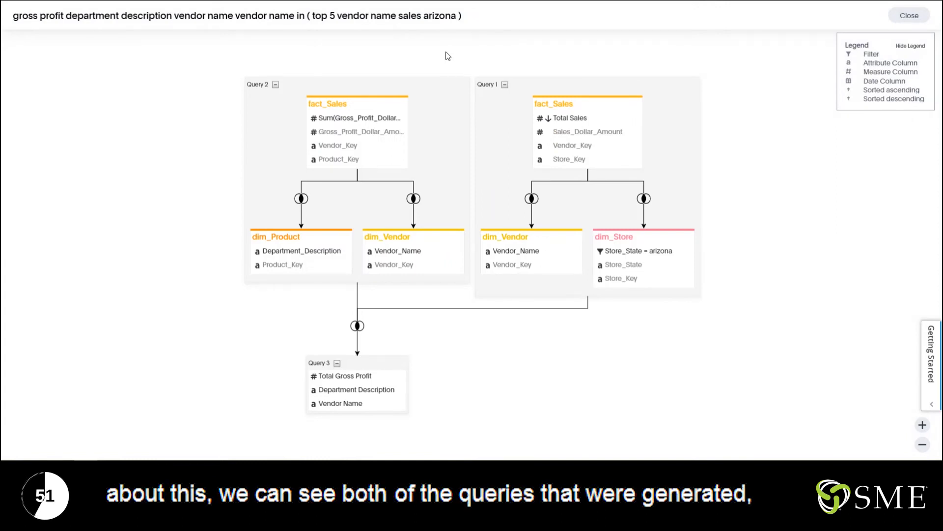
pyautogui.moveTo(412, 198)
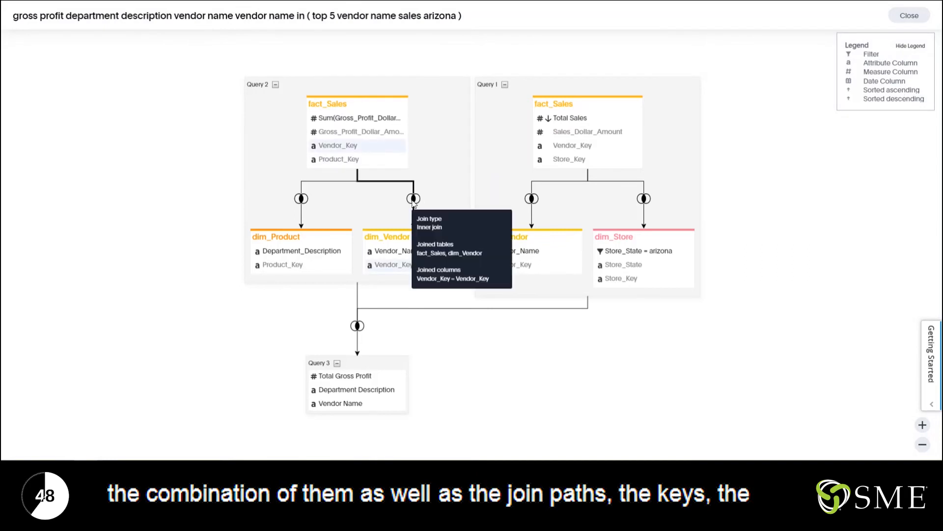
pyautogui.moveTo(443, 152)
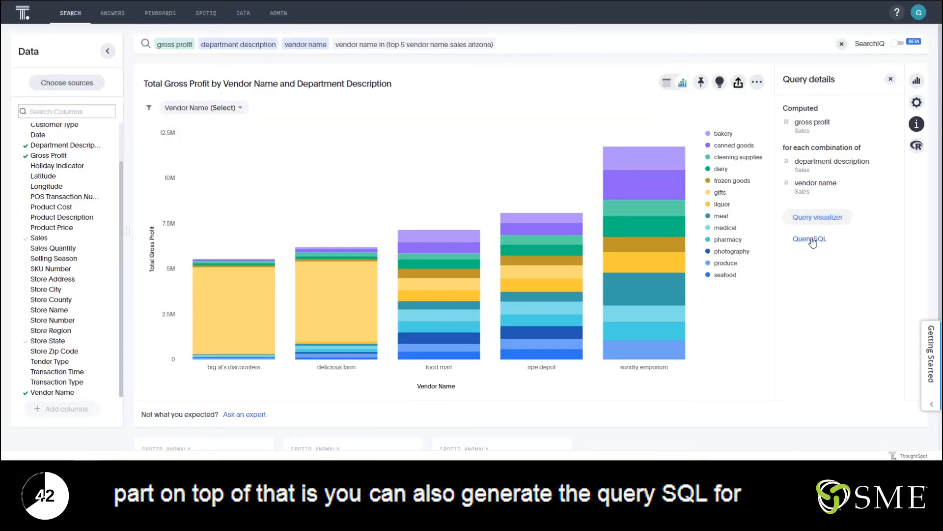
pyautogui.click(809, 239)
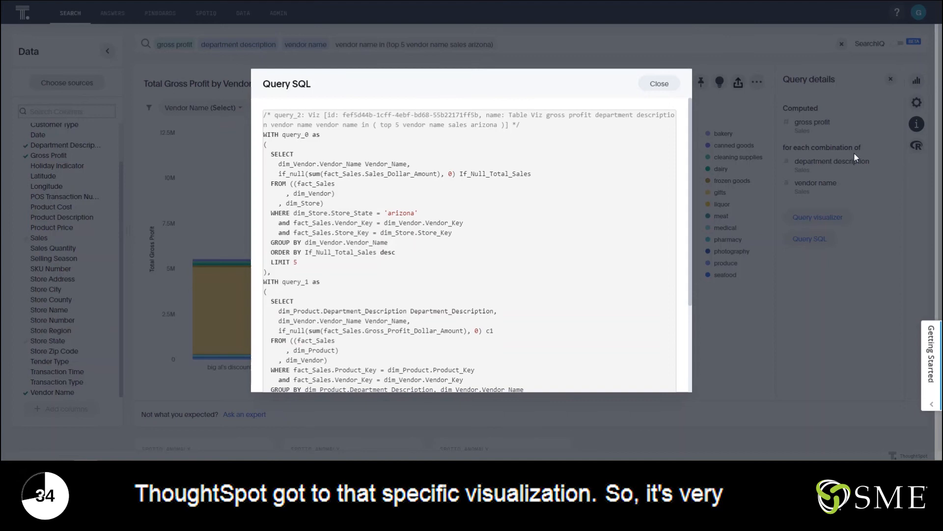
pyautogui.scroll(-3)
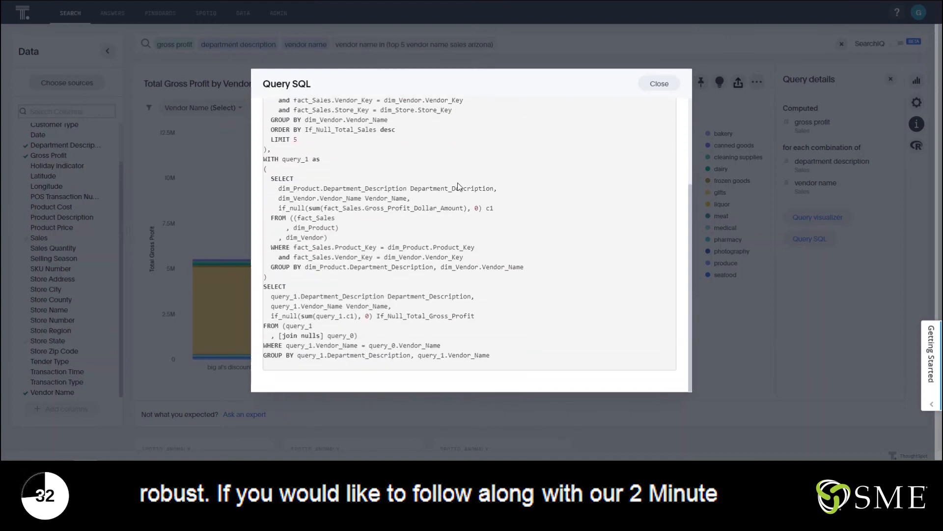
pyautogui.click(658, 82)
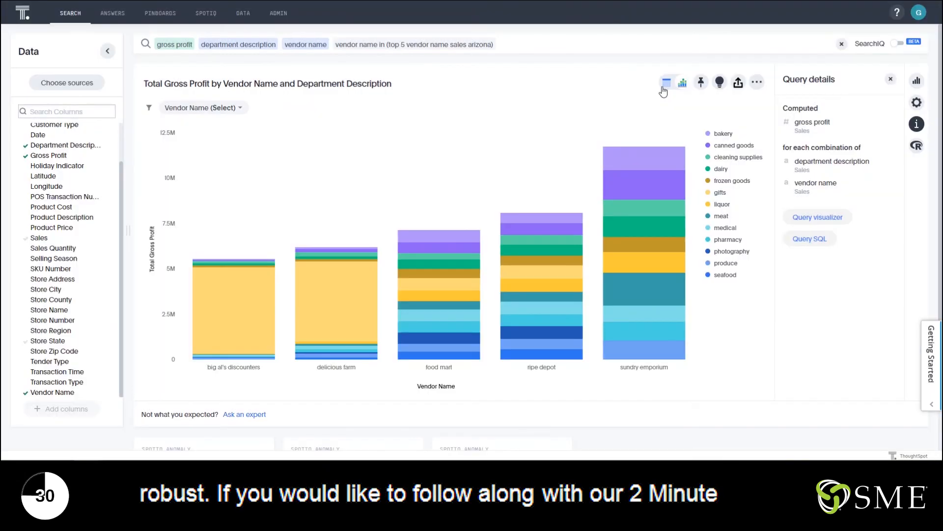